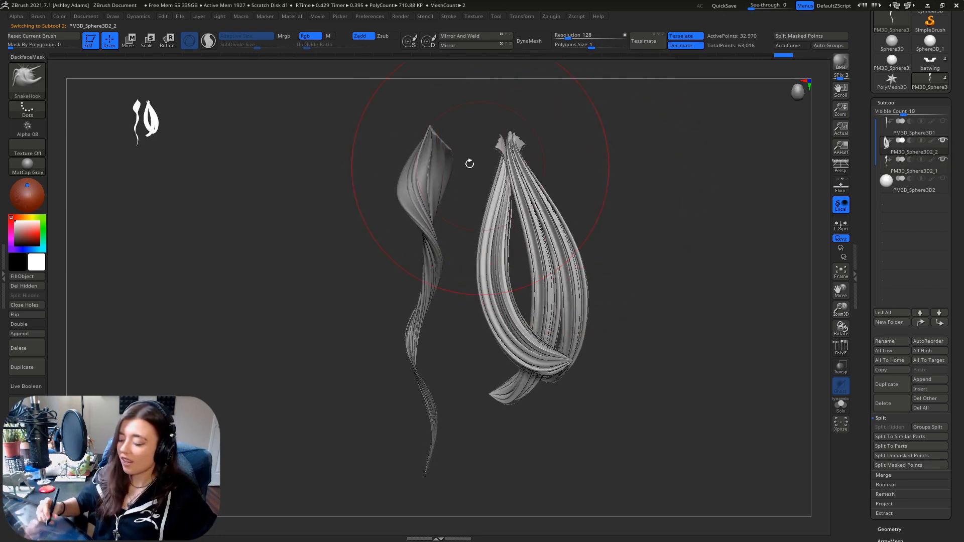
Step: Load the CurveAlpha insert brush over the fresh sphere, after orbiting the finished lock
click(914, 171)
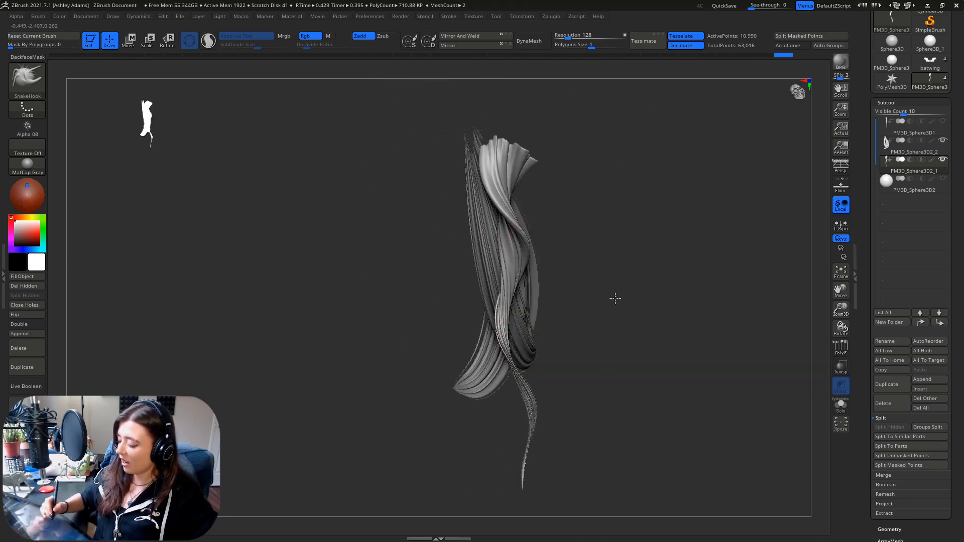
drag(615, 299, 588, 218)
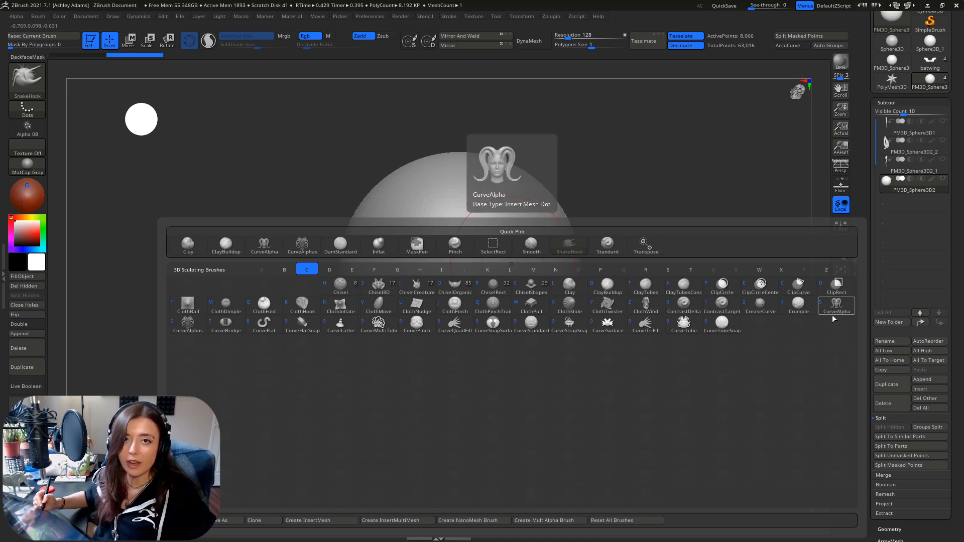
click(837, 305)
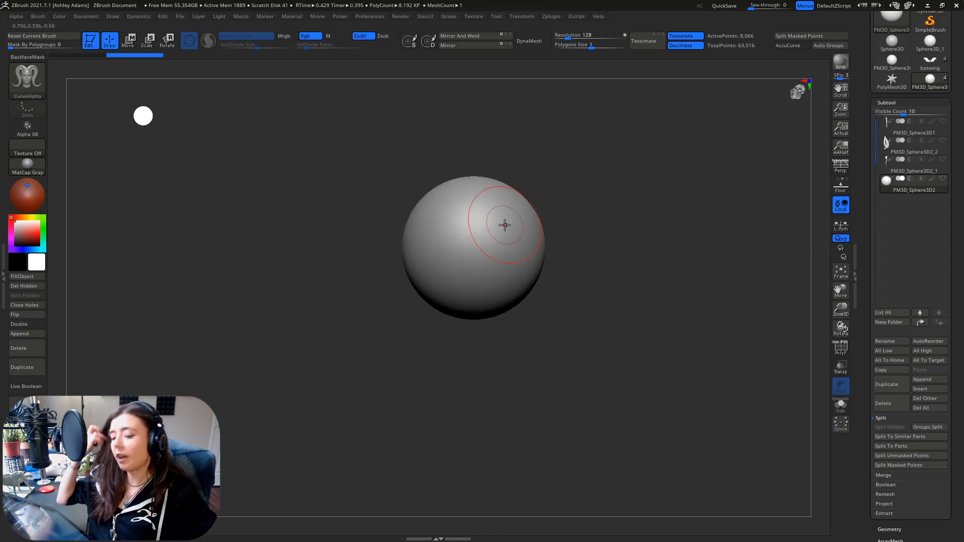
mouse_move(26, 77)
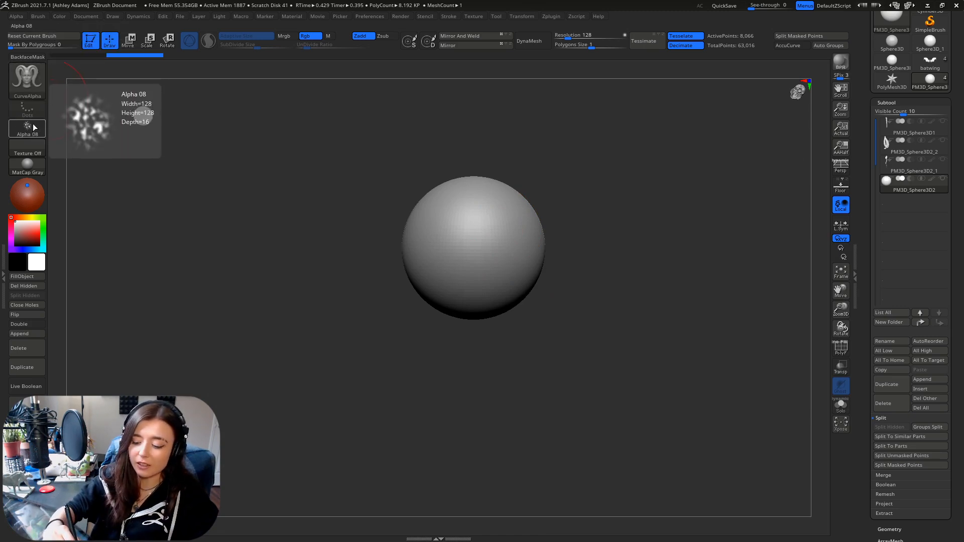
Step: Choose a new cross-section alpha for the strand brush from the Alpha palette
click(26, 128)
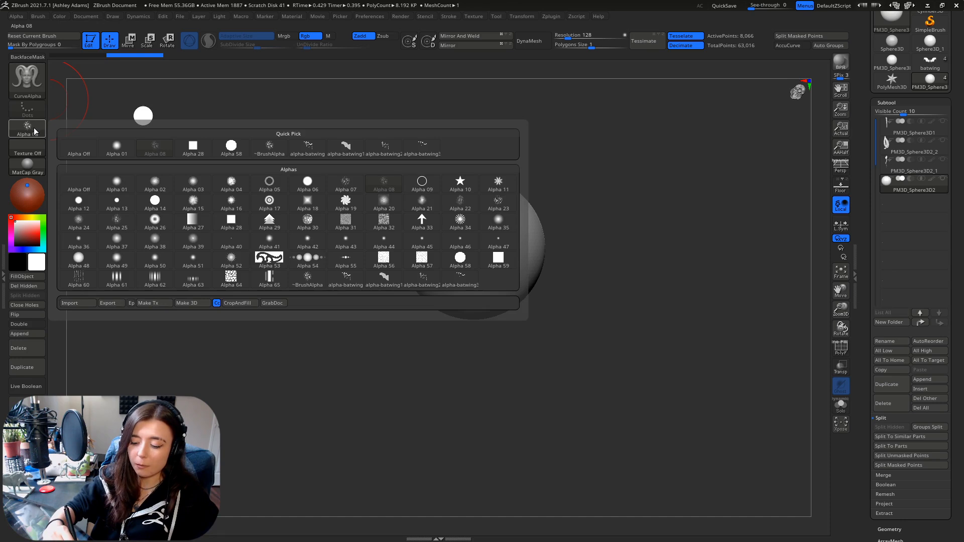
click(117, 148)
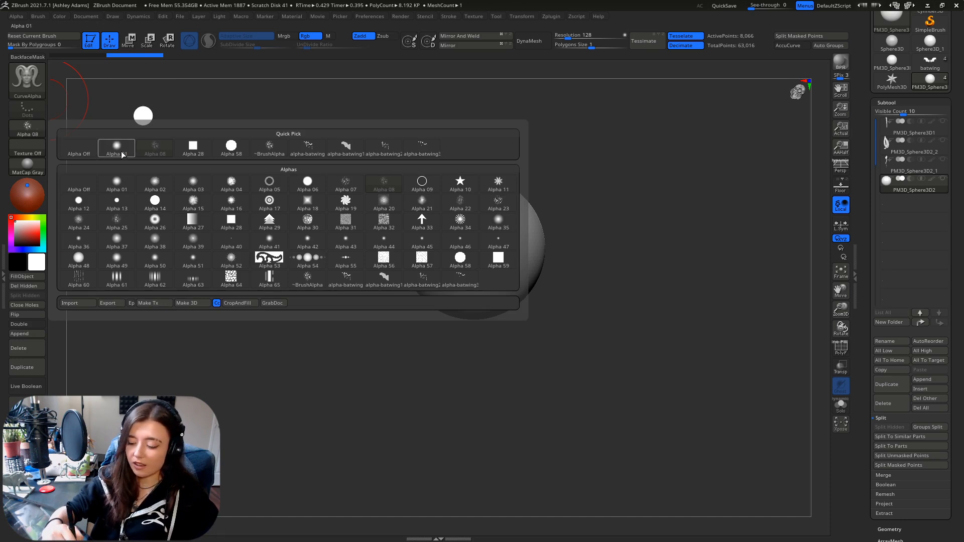
click(193, 219)
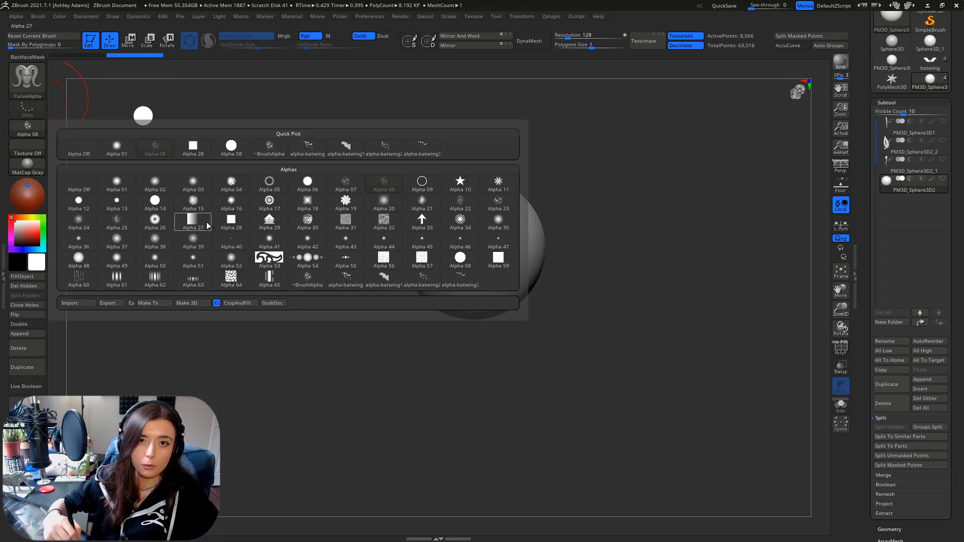
click(344, 181)
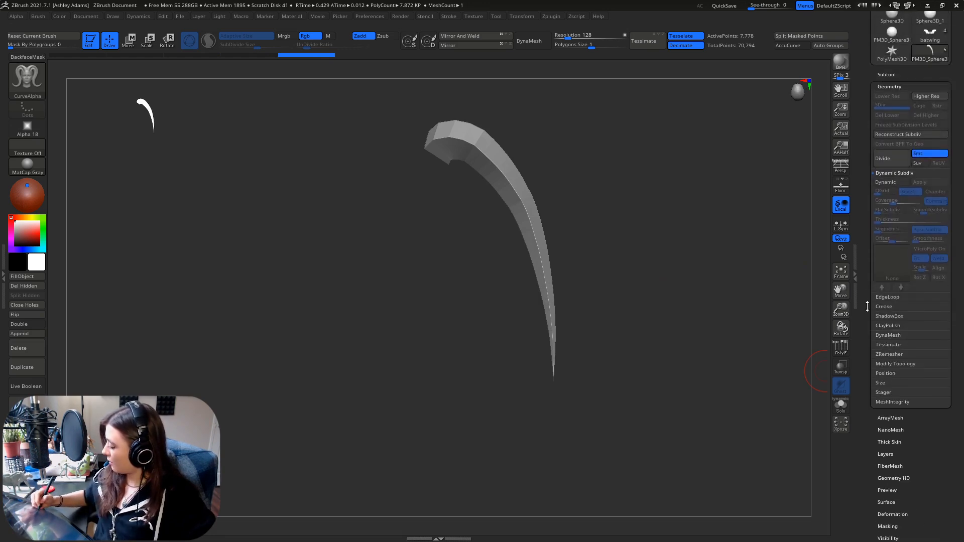
Step: Turn on Dynamic Subdiv for the strand and set the brush alpha to Off
click(887, 180)
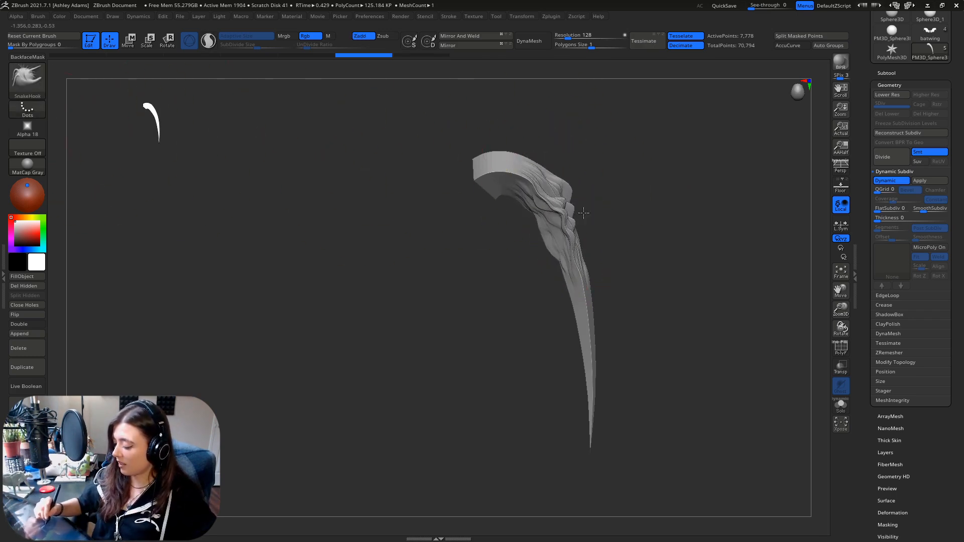
click(27, 126)
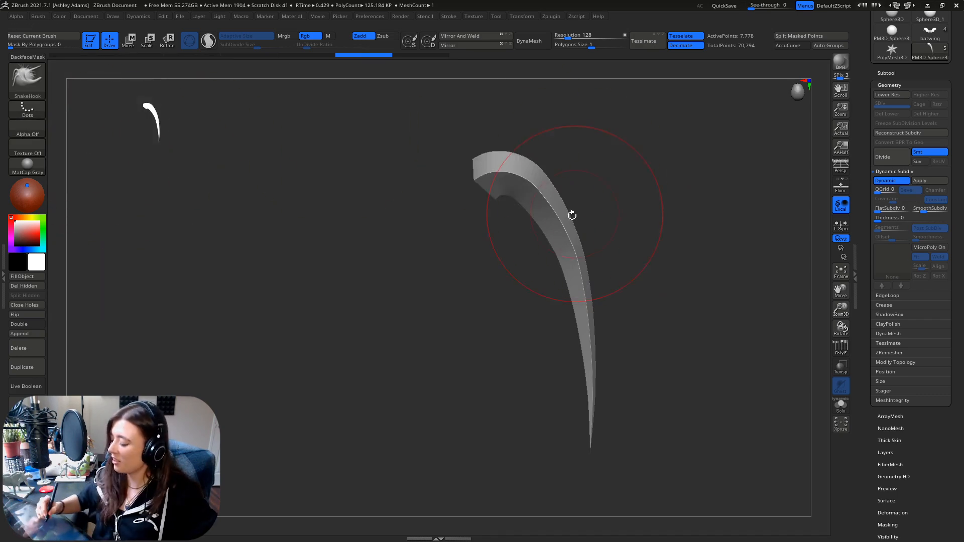
drag(571, 215, 579, 200)
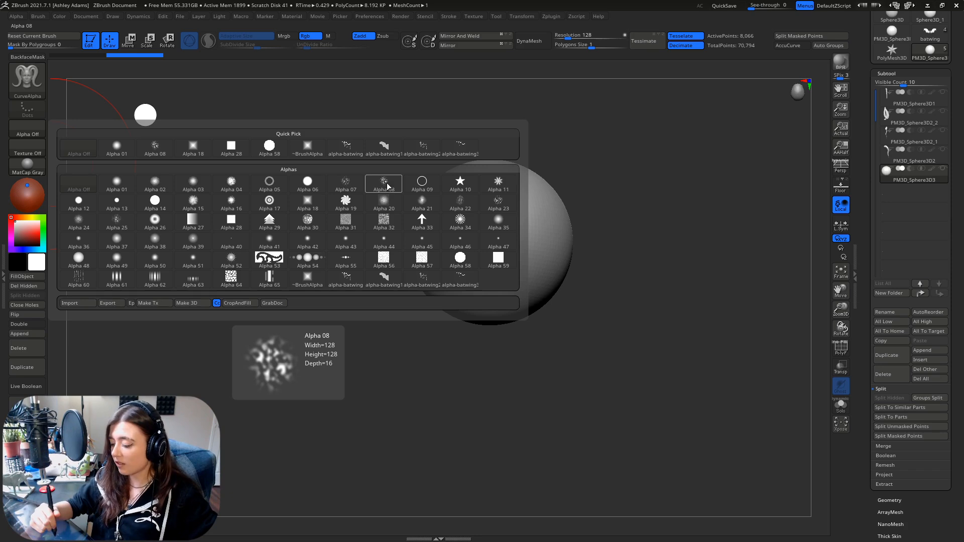
Step: Select Alpha 08 as the cross-section and draw a curved layered strand over the sphere
click(382, 183)
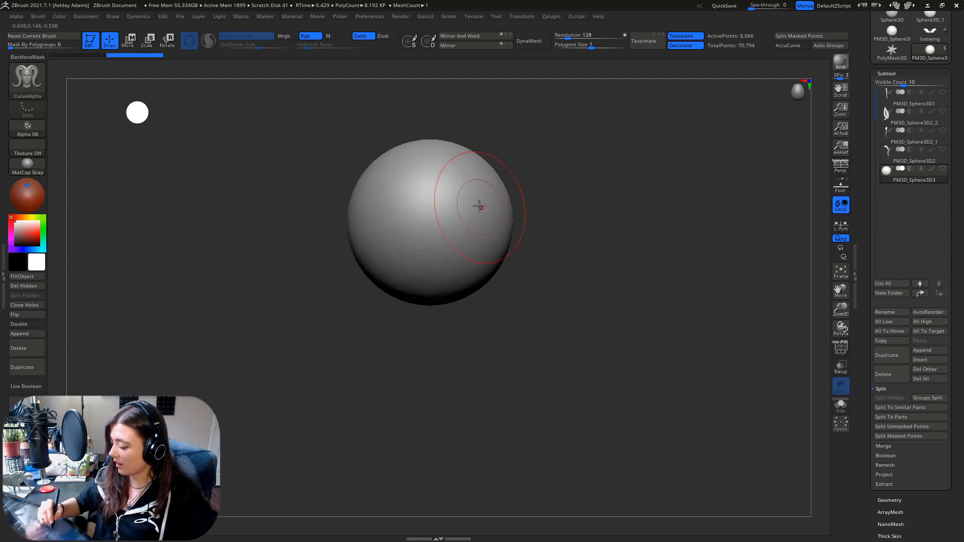
drag(486, 206, 400, 375)
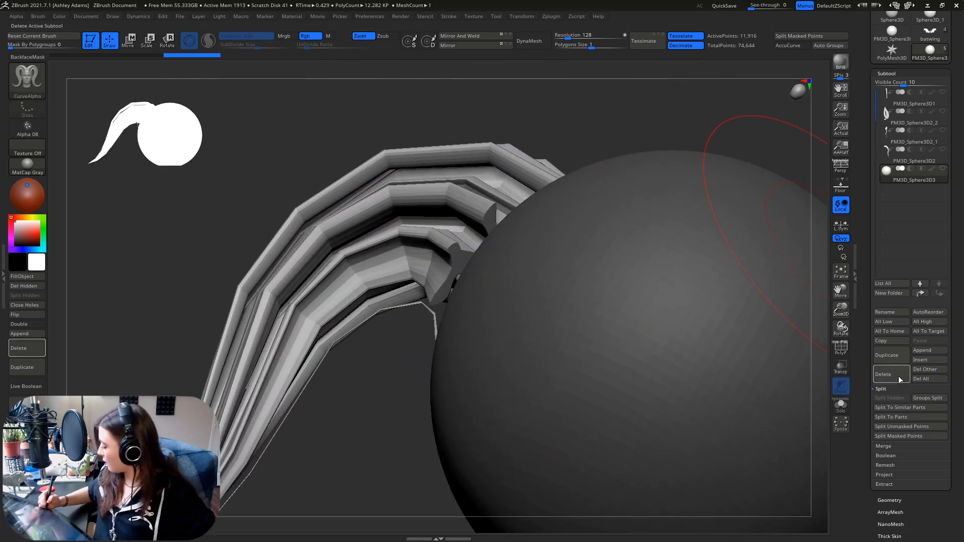
Step: Split the drawn strand off the sphere into its own subtool and view it alone
click(891, 417)
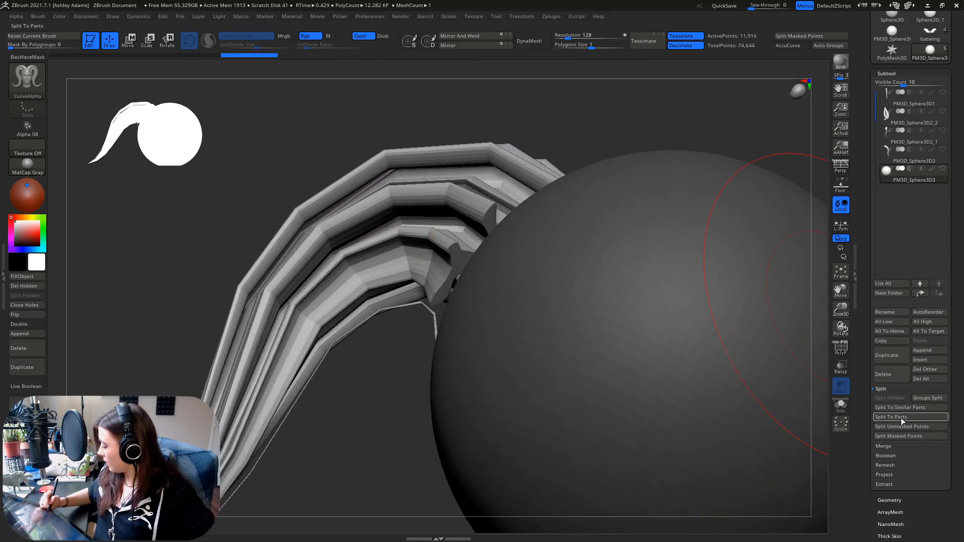
click(890, 417)
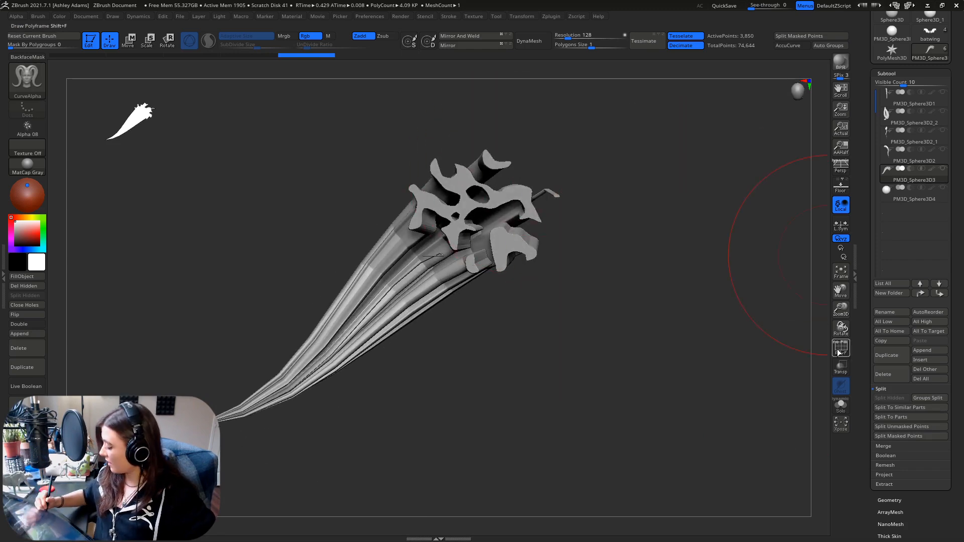
click(841, 345)
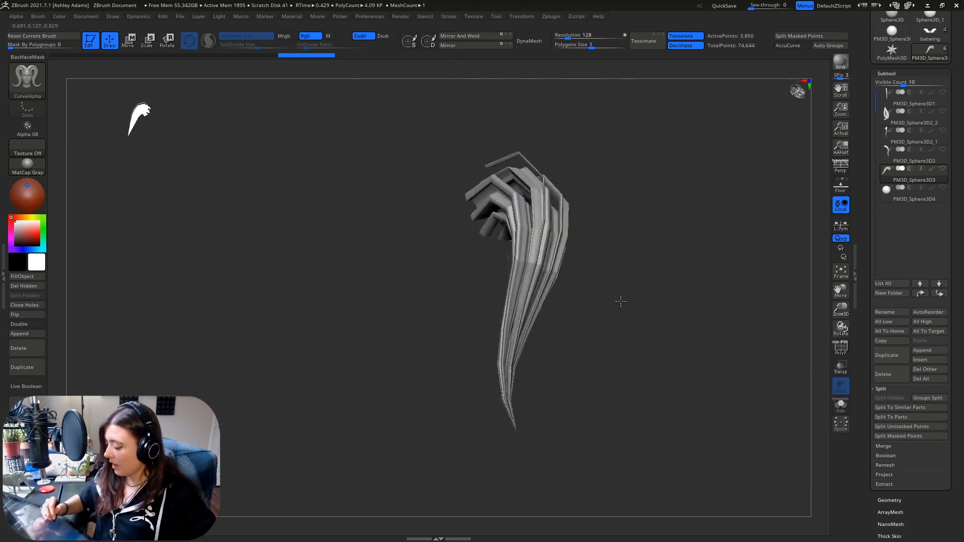
drag(621, 301, 560, 274)
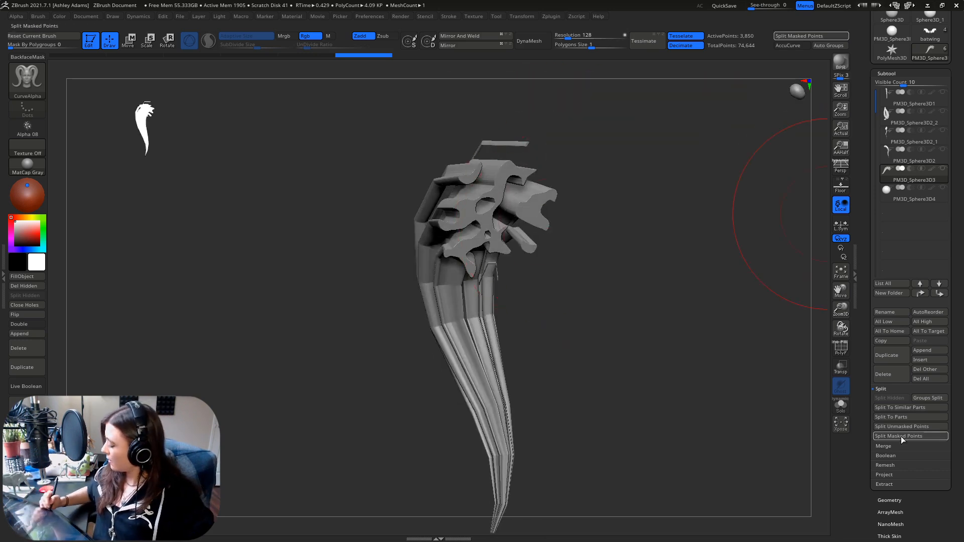
Step: Split To Parts on the layered strand, confirming the non-undoable warning, giving six separate subtools
click(898, 417)
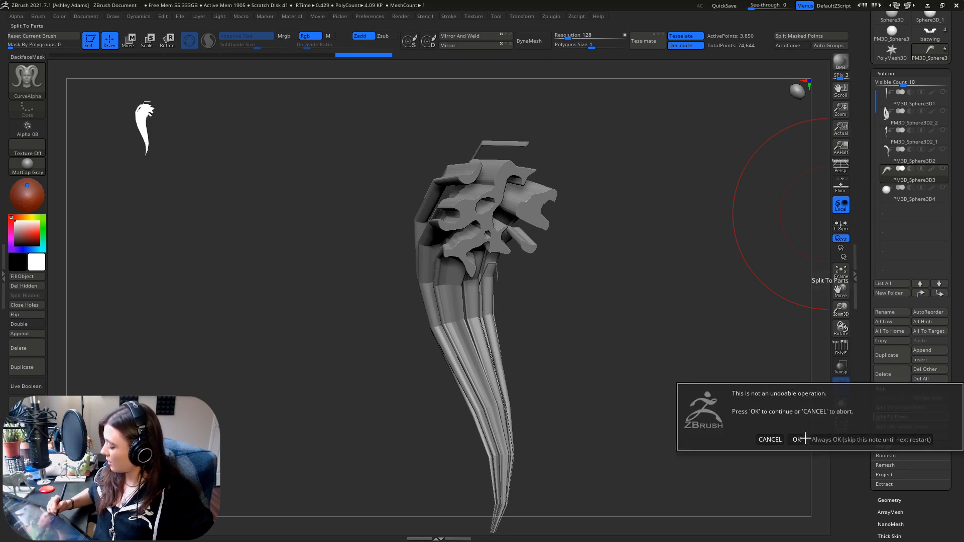
click(794, 439)
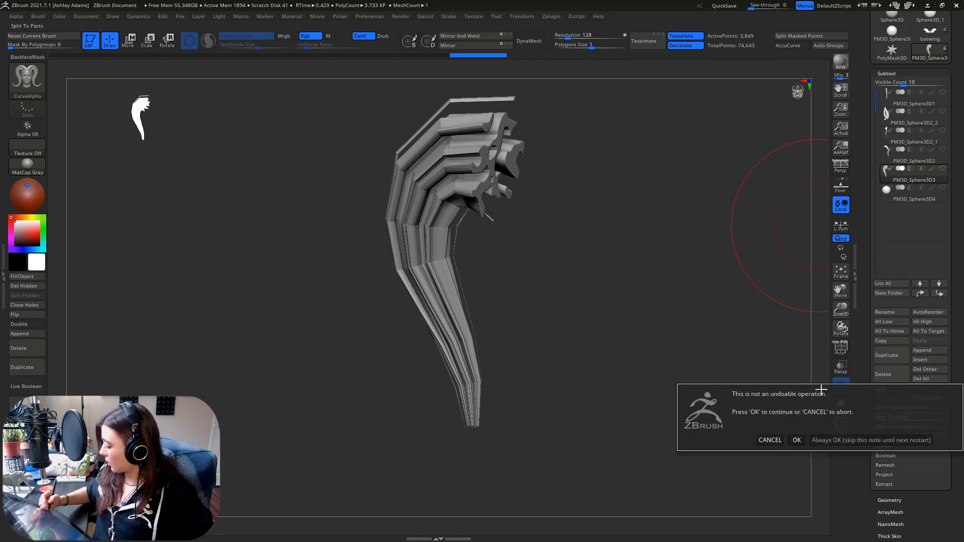
click(796, 440)
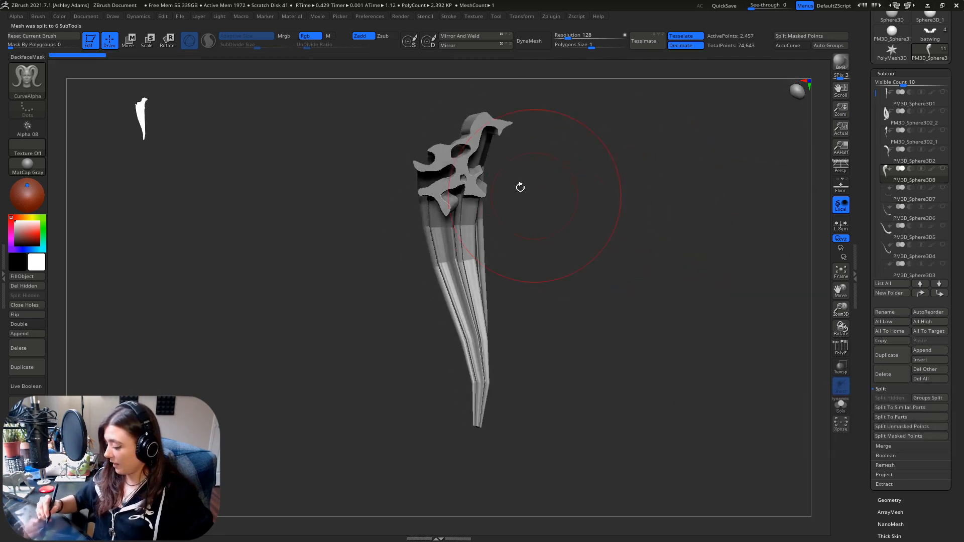
drag(520, 188, 486, 185)
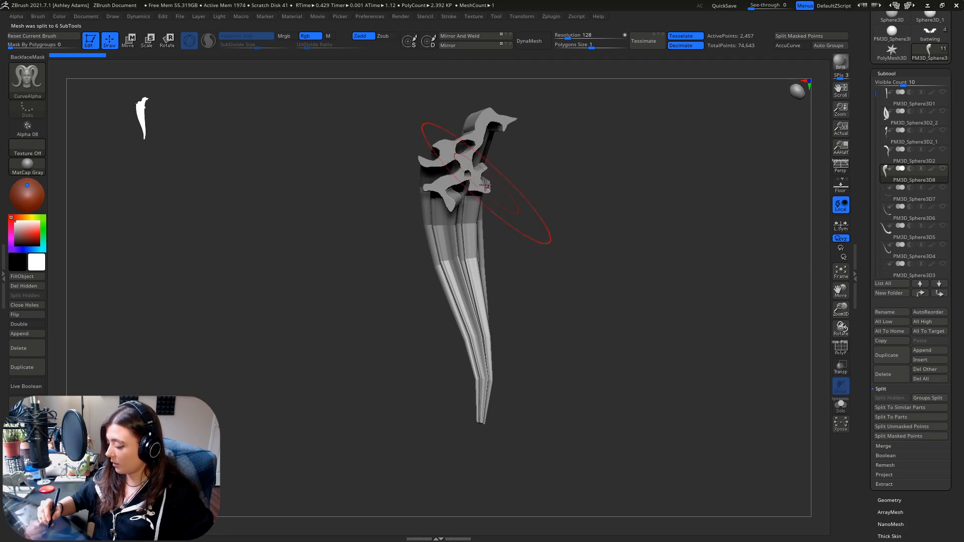
Step: View the split PM3D_Sphere3D pieces one after another in the Subtool list
click(914, 199)
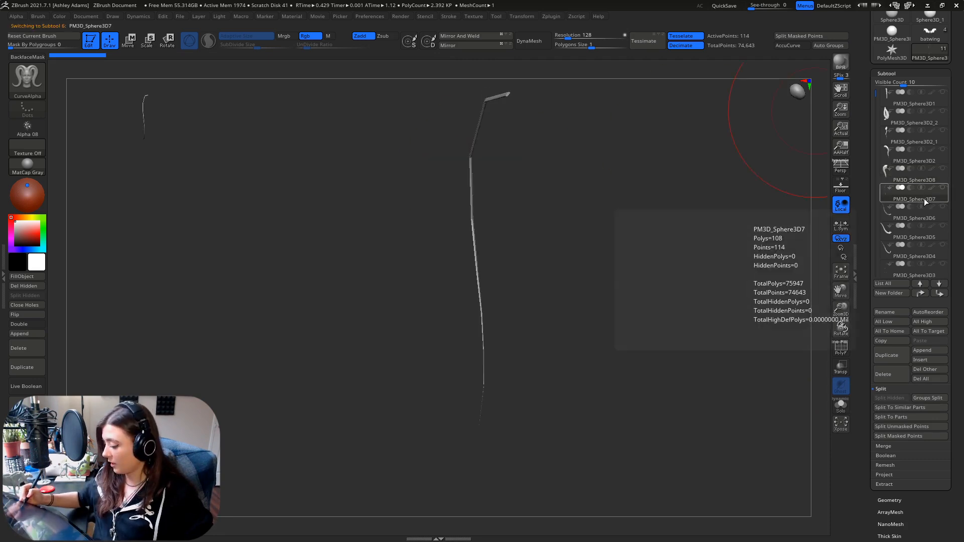
click(914, 218)
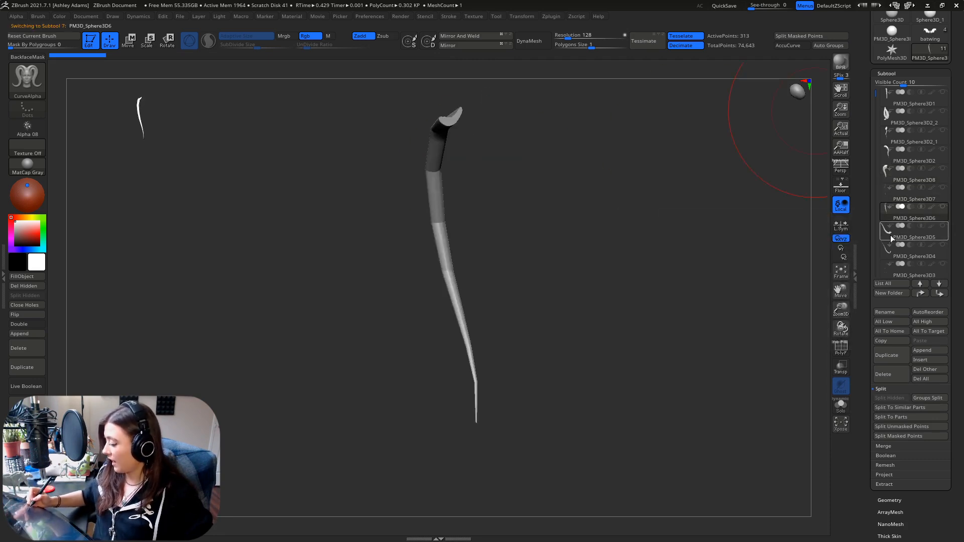
click(913, 256)
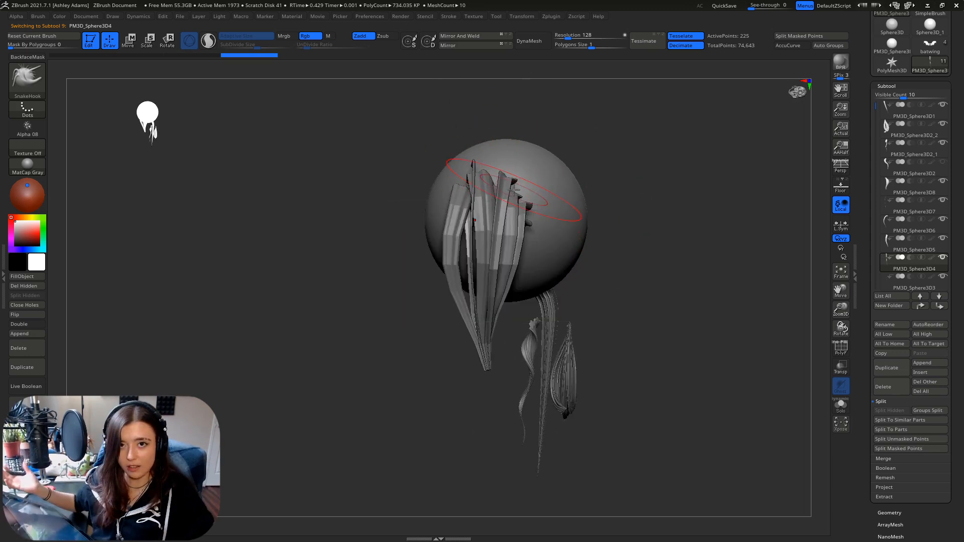
drag(510, 190, 536, 204)
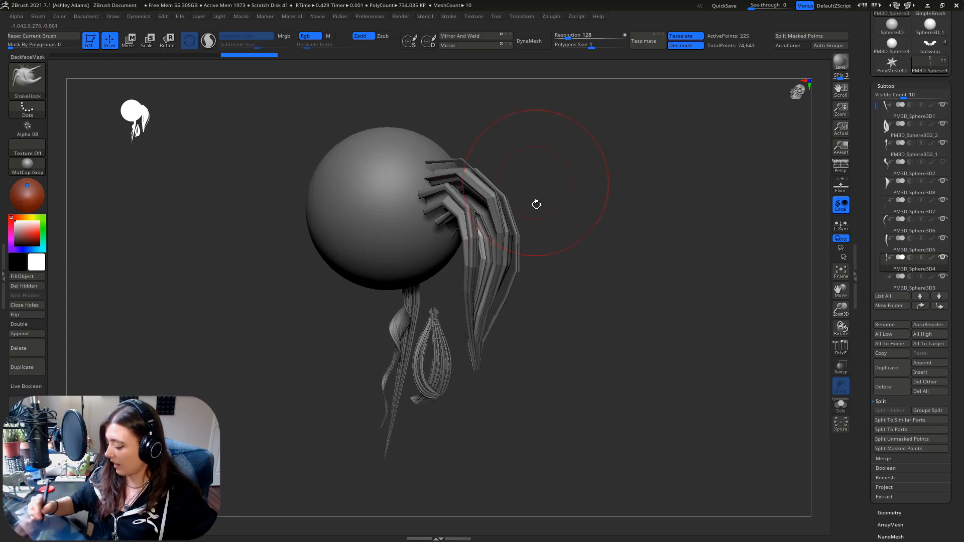
drag(536, 203, 553, 179)
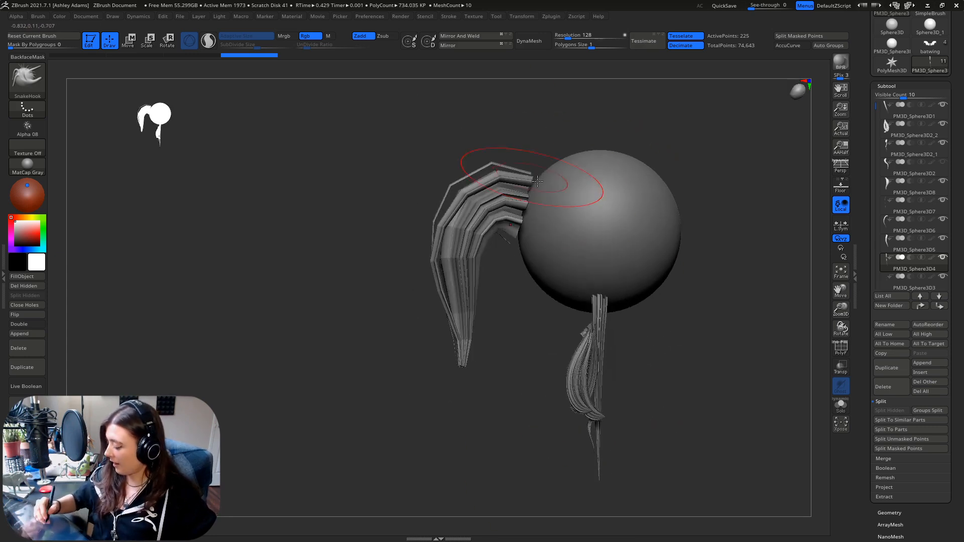
drag(539, 182, 608, 239)
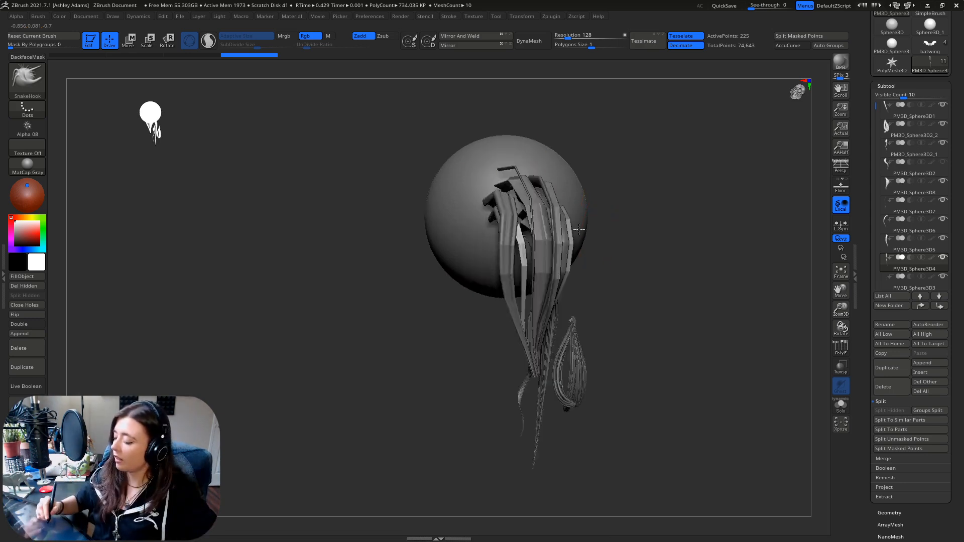
drag(579, 231, 603, 243)
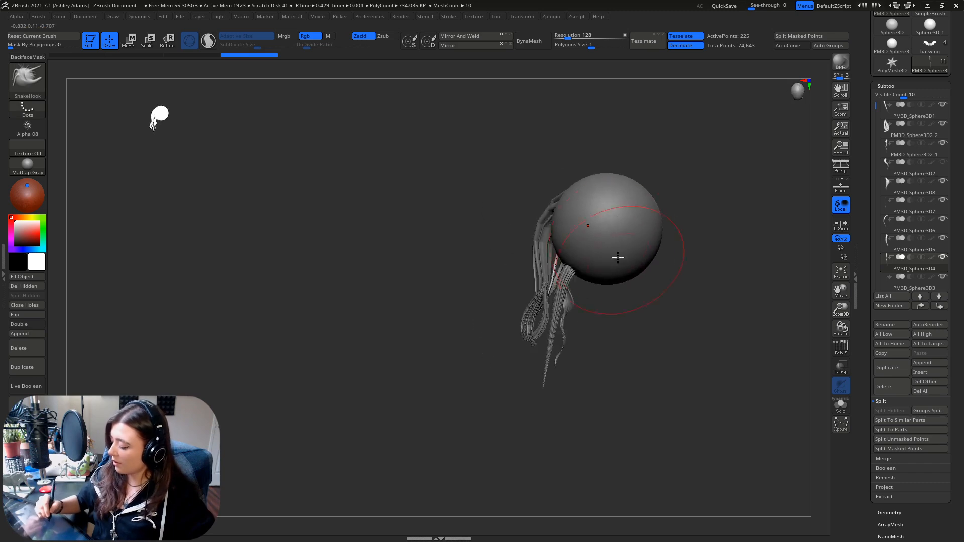
Step: Face the strand straight on and bring up the transform gizmo on it
drag(615, 258, 510, 209)
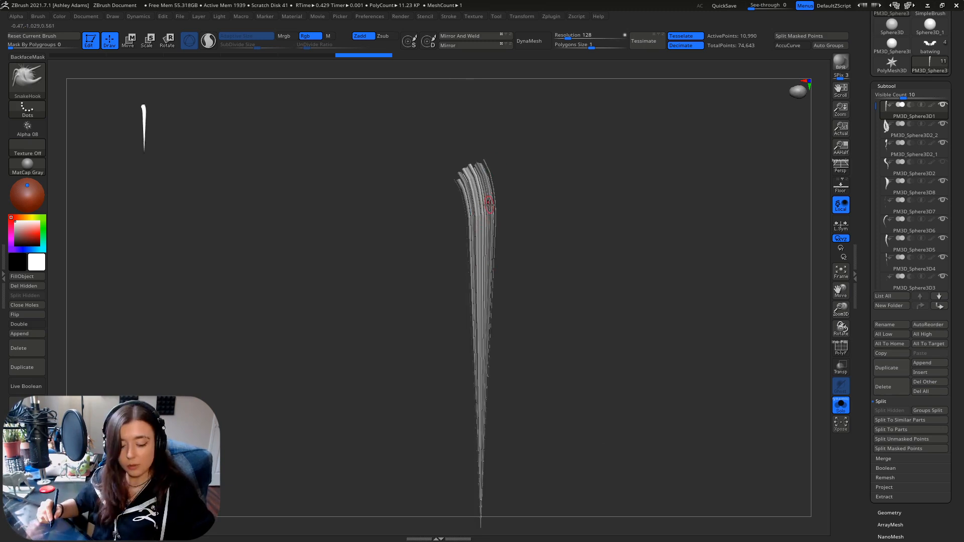
click(129, 41)
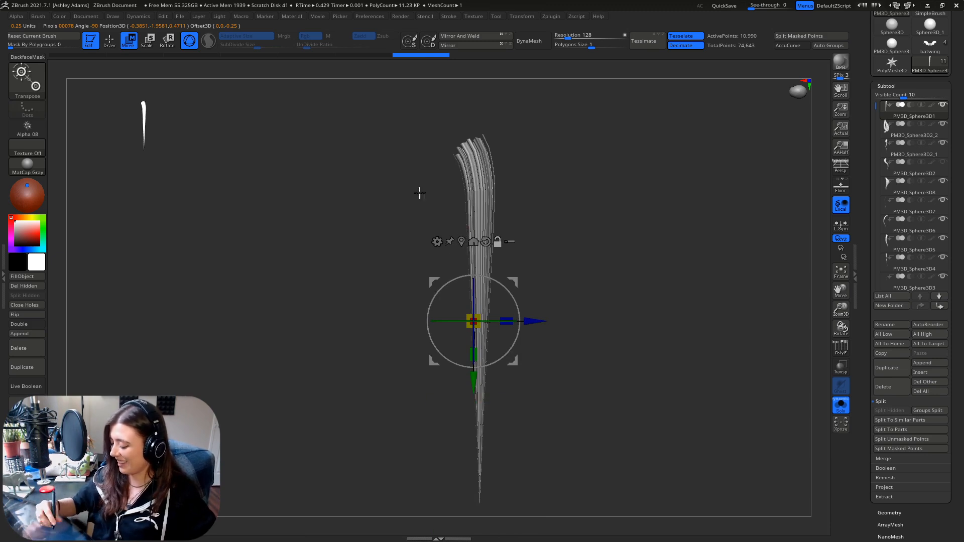
mouse_move(437, 241)
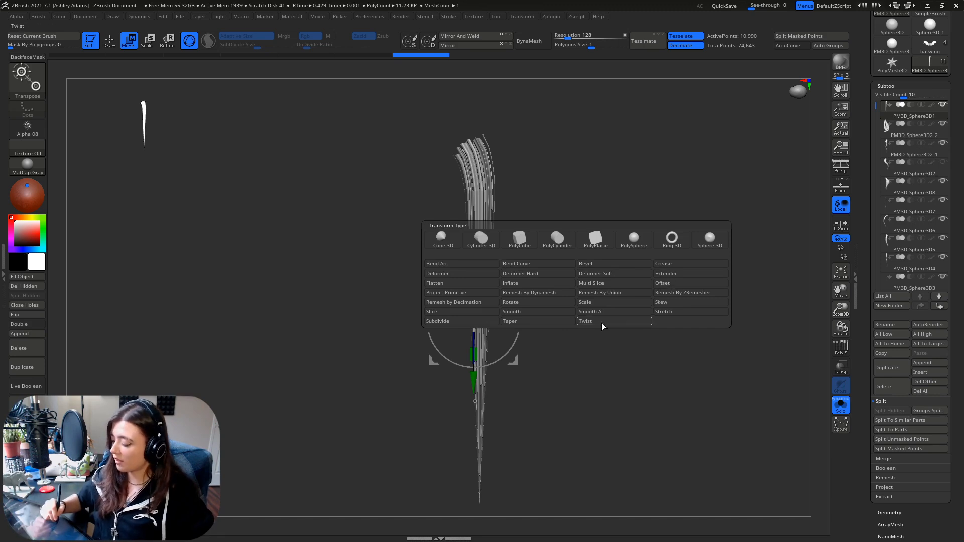
mouse_move(604, 325)
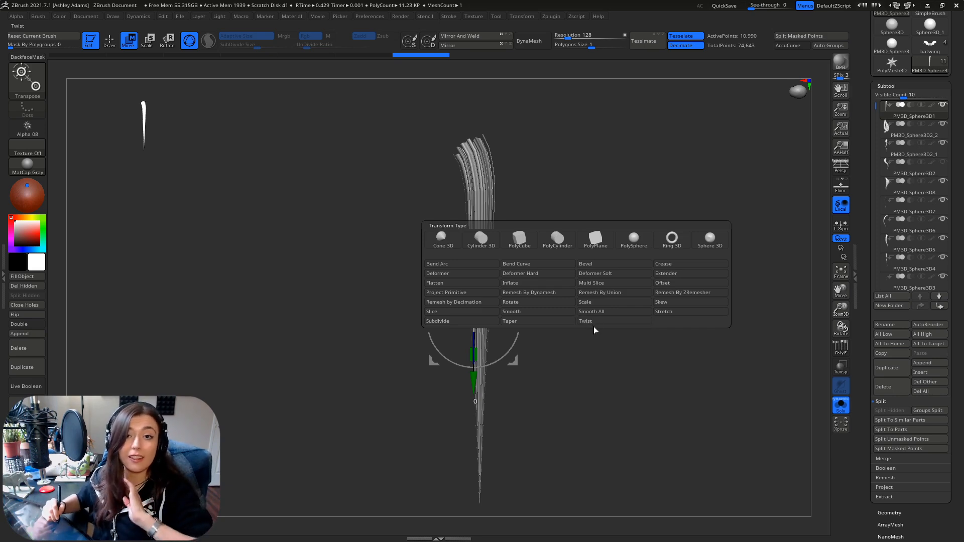
Step: Show the gizmo's Transform Type menu listing the available deformers
click(614, 321)
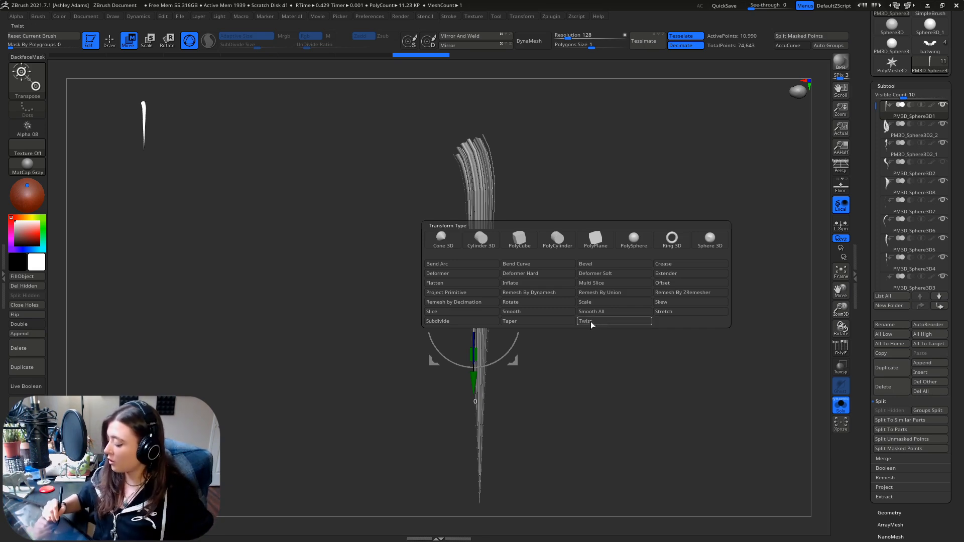
Step: Apply the Twist deformer and spiral the strand along its length into a gentle S-shaped wave
click(585, 321)
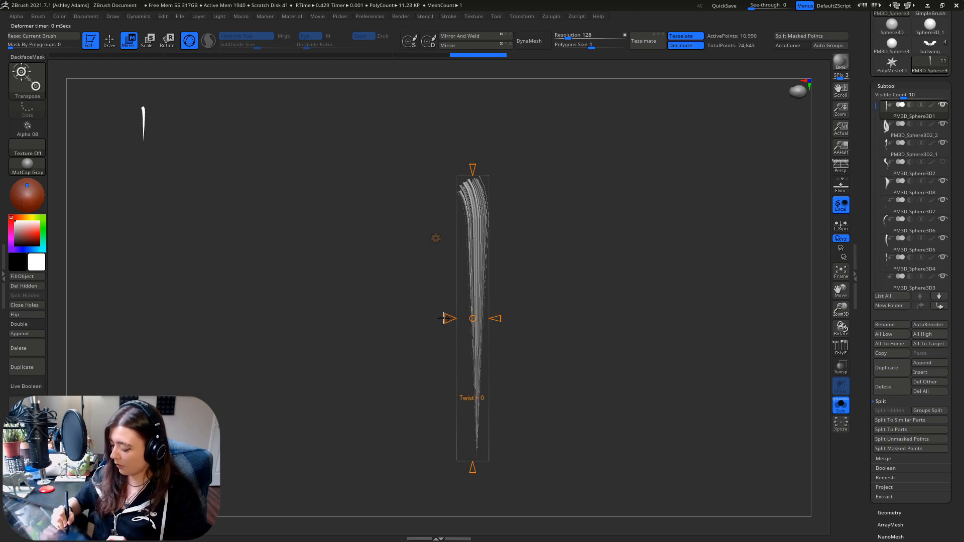
drag(473, 319, 492, 318)
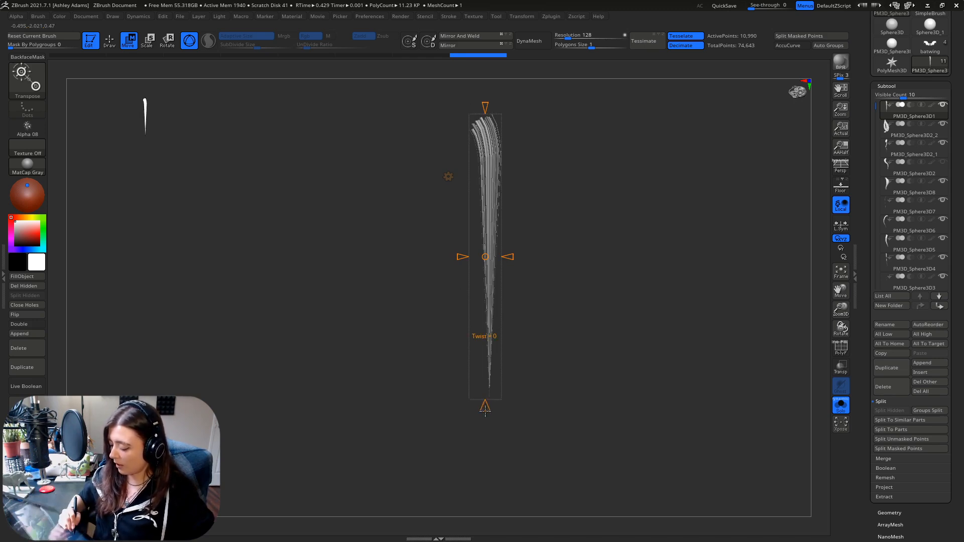
drag(485, 408, 486, 452)
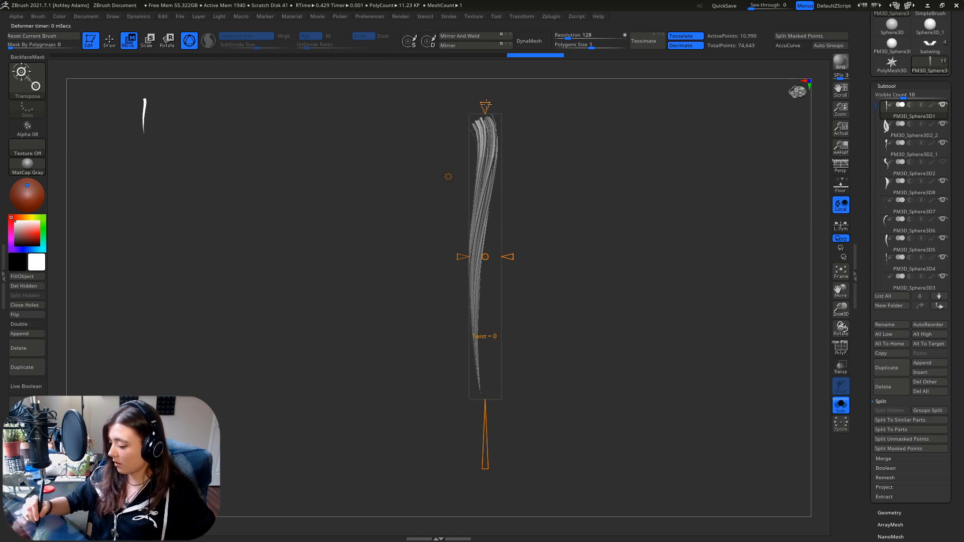
drag(486, 257, 480, 304)
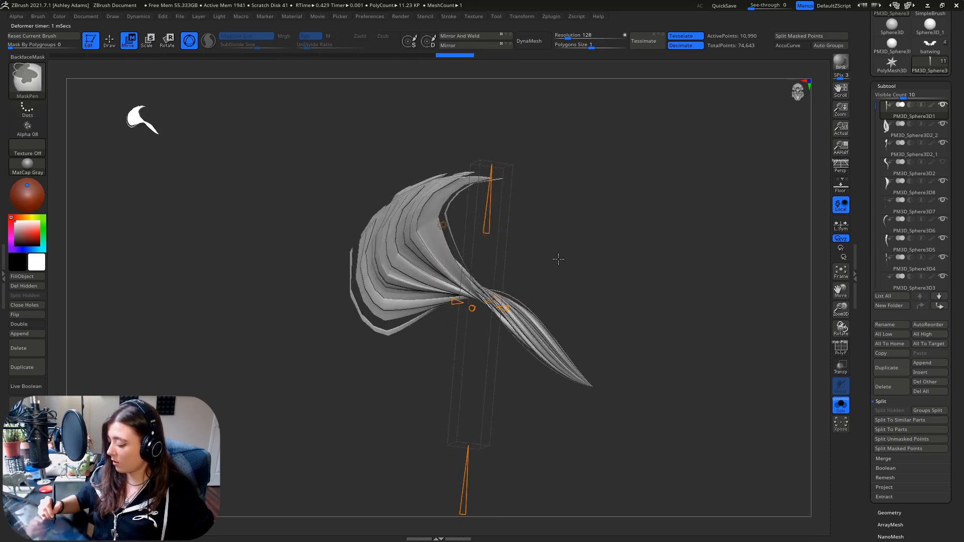
drag(492, 302, 519, 311)
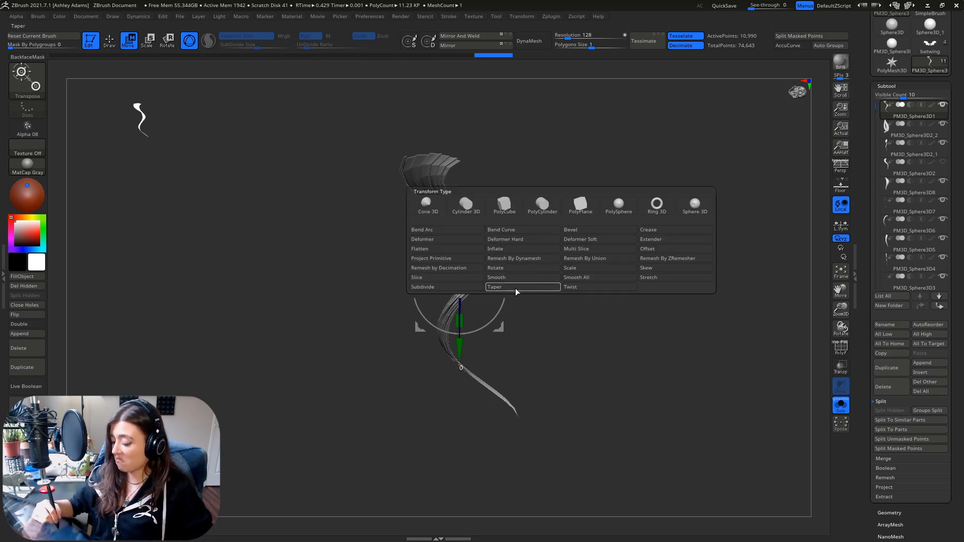
Step: Apply a Taper deformer and shape its handles so the strand thins to a fine tip
click(495, 286)
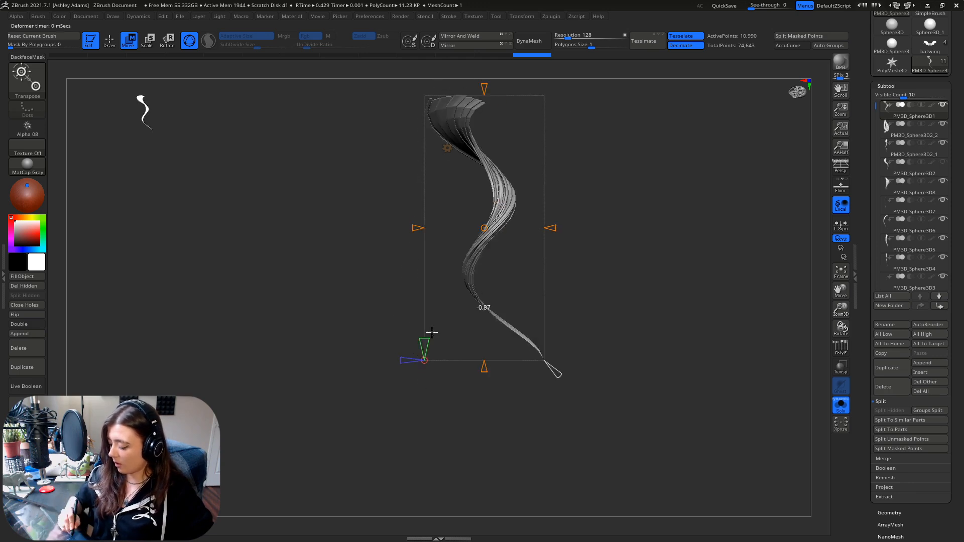
drag(424, 345, 424, 382)
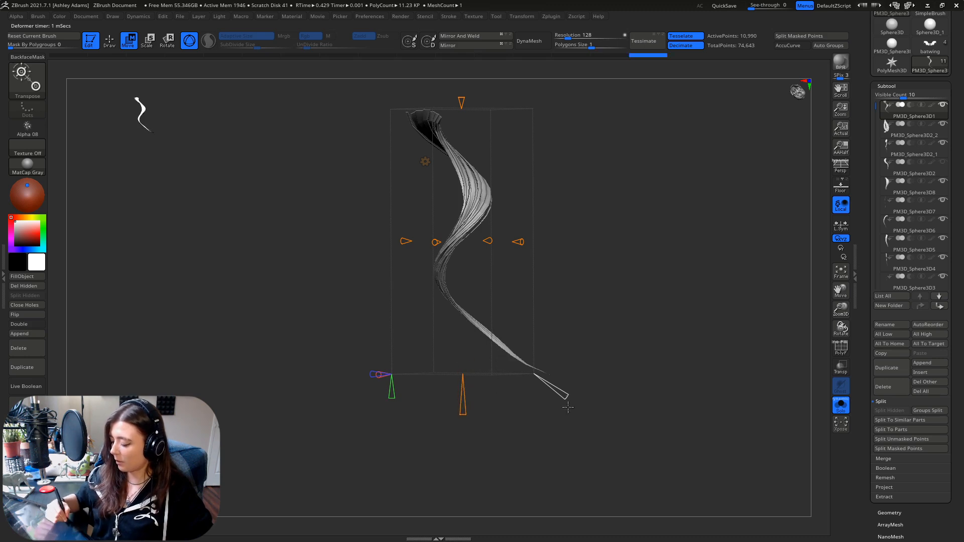
drag(566, 397, 539, 379)
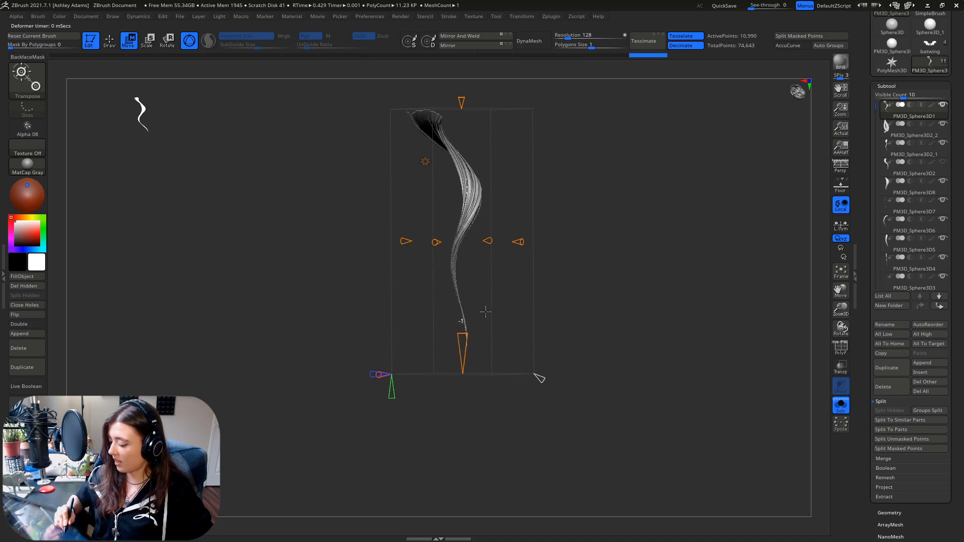
drag(462, 351, 462, 386)
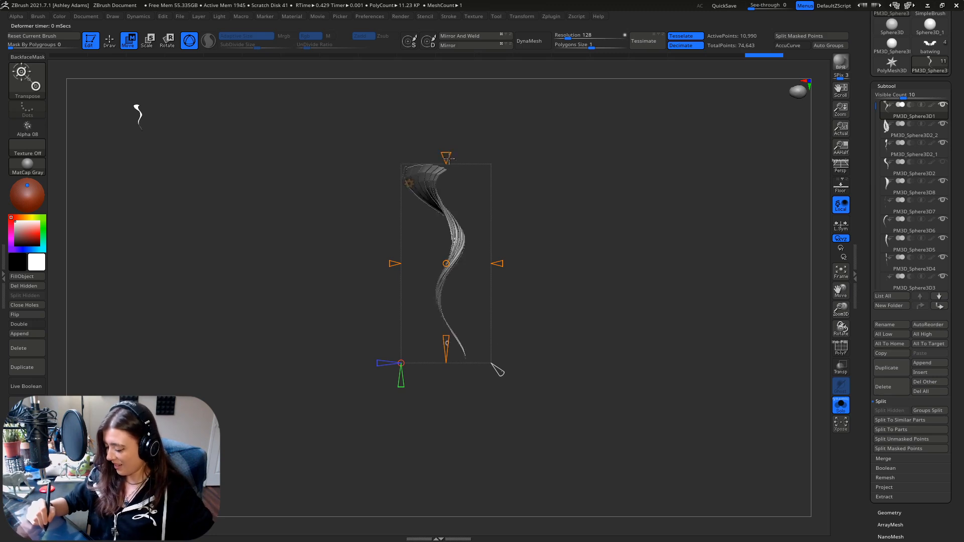
drag(447, 159, 447, 138)
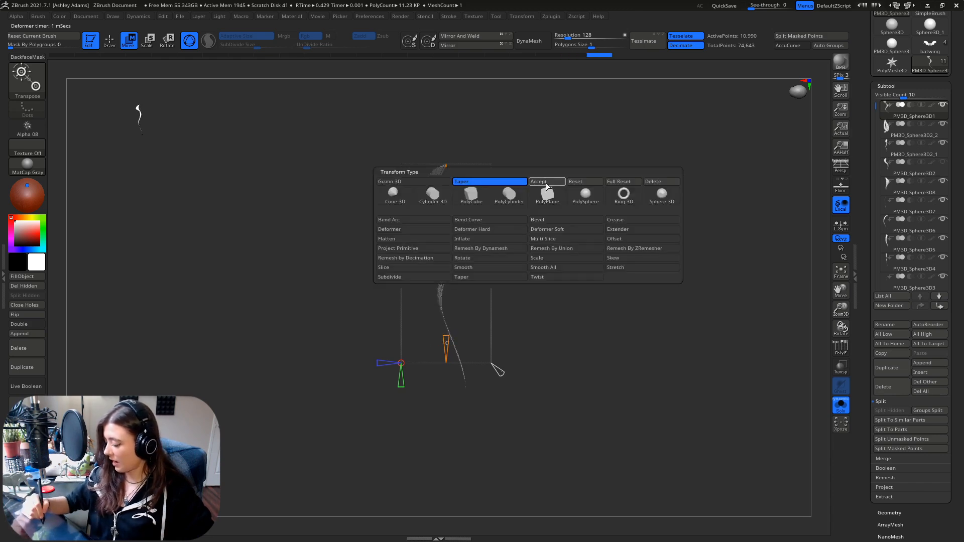
Step: Accept the taper, then add a Bend Arc deformer with its initial angle and radius
click(547, 181)
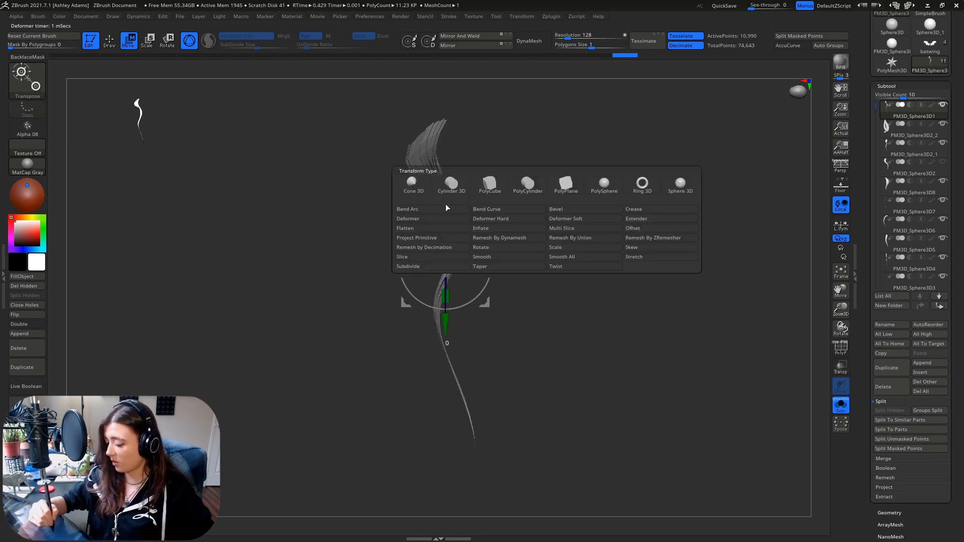
click(556, 266)
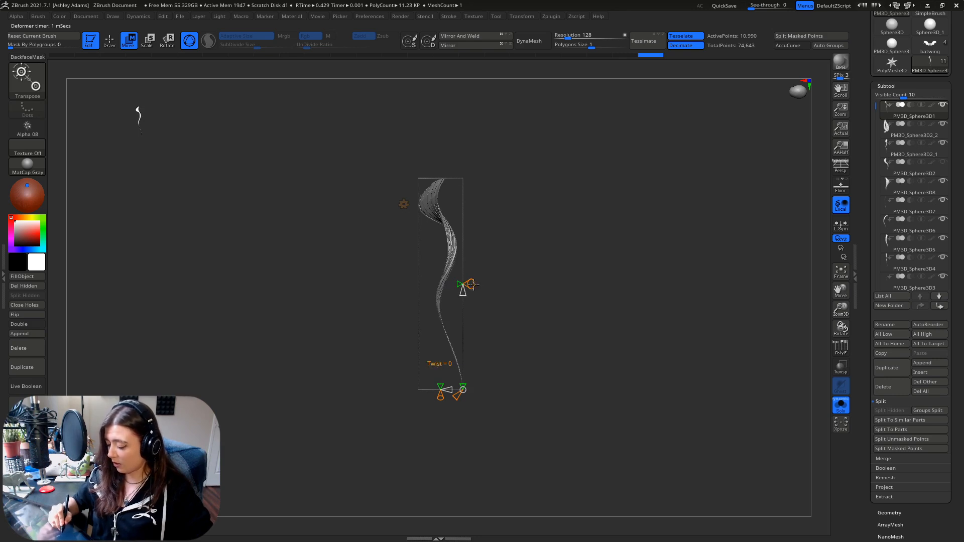
drag(474, 284, 440, 284)
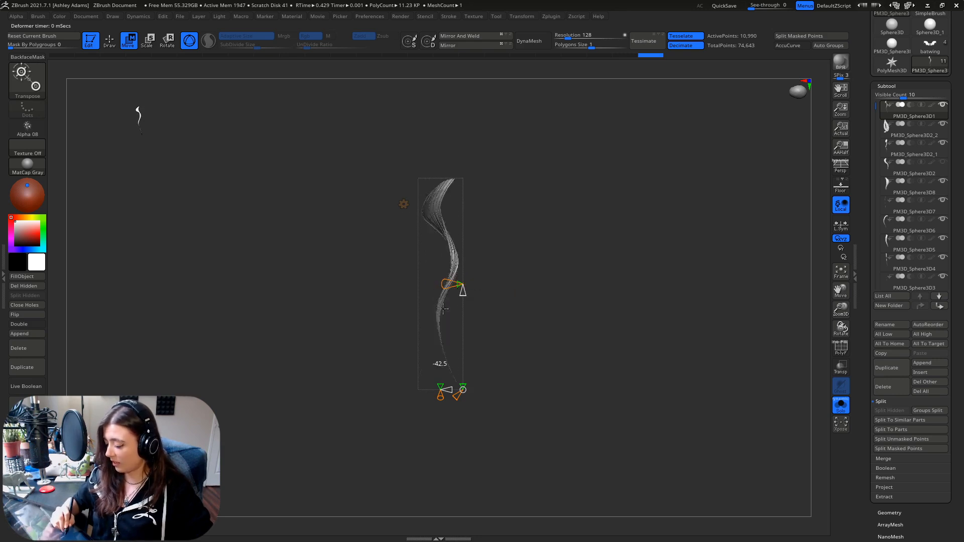
drag(451, 284, 470, 284)
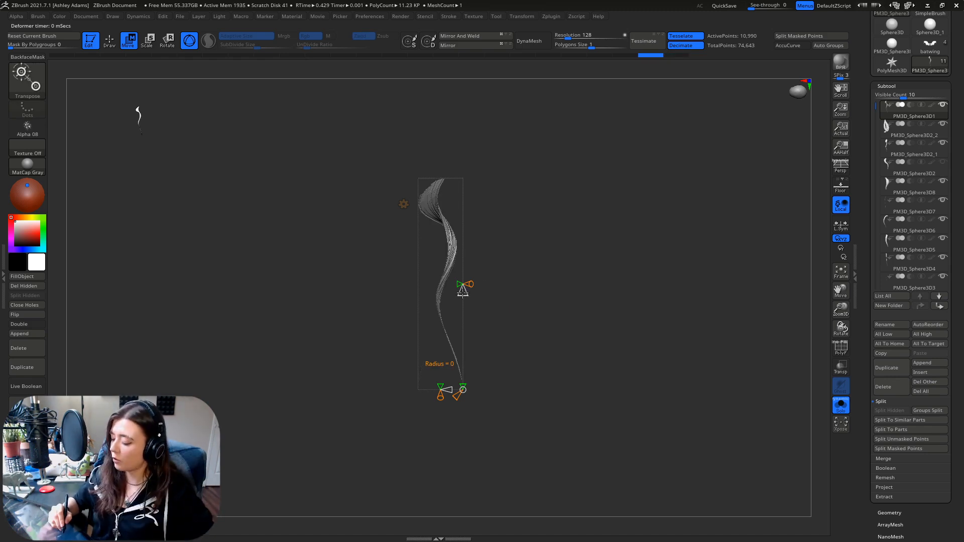
Step: Ease the bend amount and widen the arc until the strand settles into a soft hook
drag(463, 293, 463, 301)
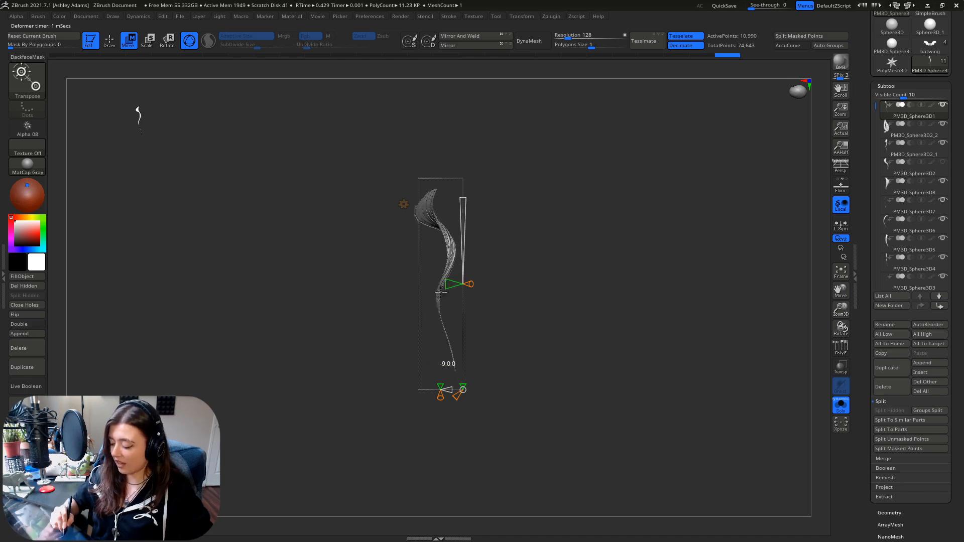
drag(443, 283, 353, 284)
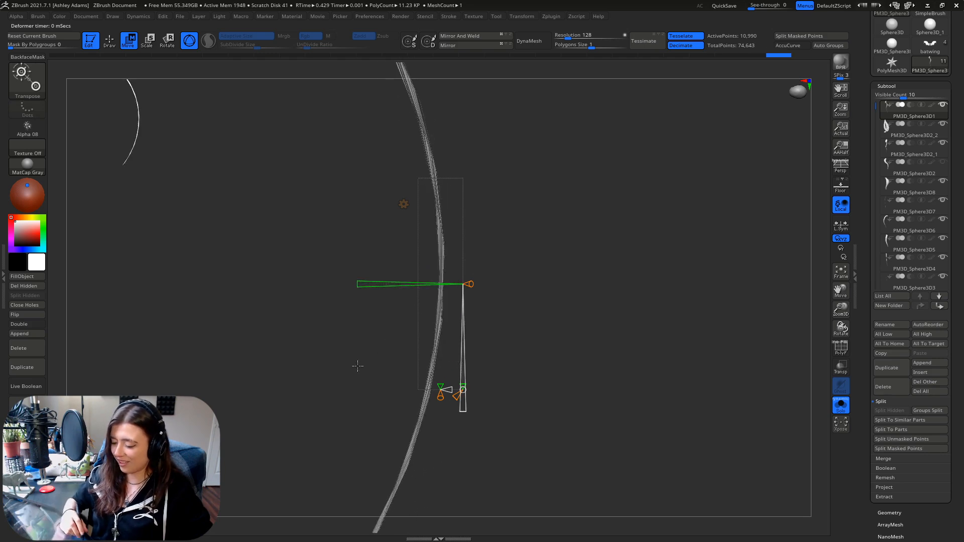
drag(470, 284, 461, 293)
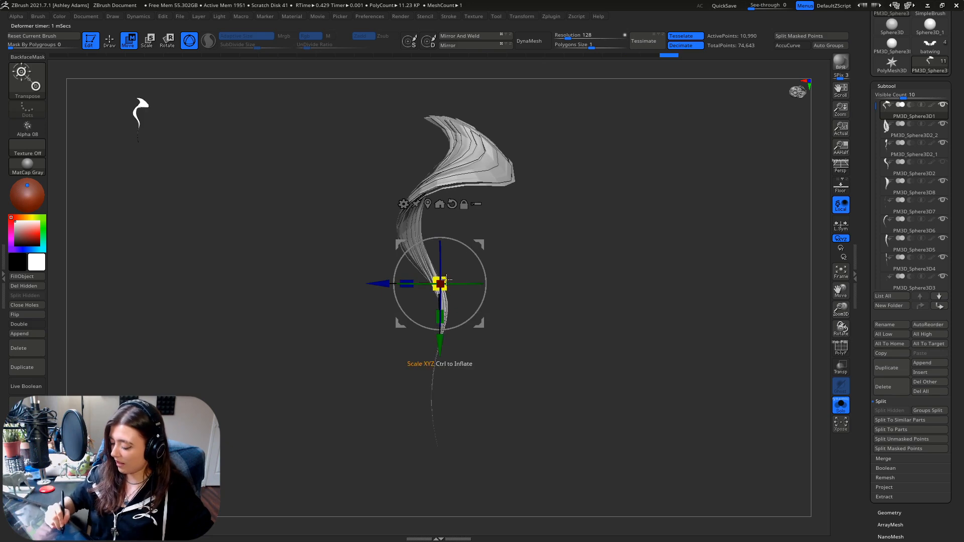
Step: Enable Dynamic Subdiv in Tool > Geometry so the hooked strand renders smooth
click(108, 40)
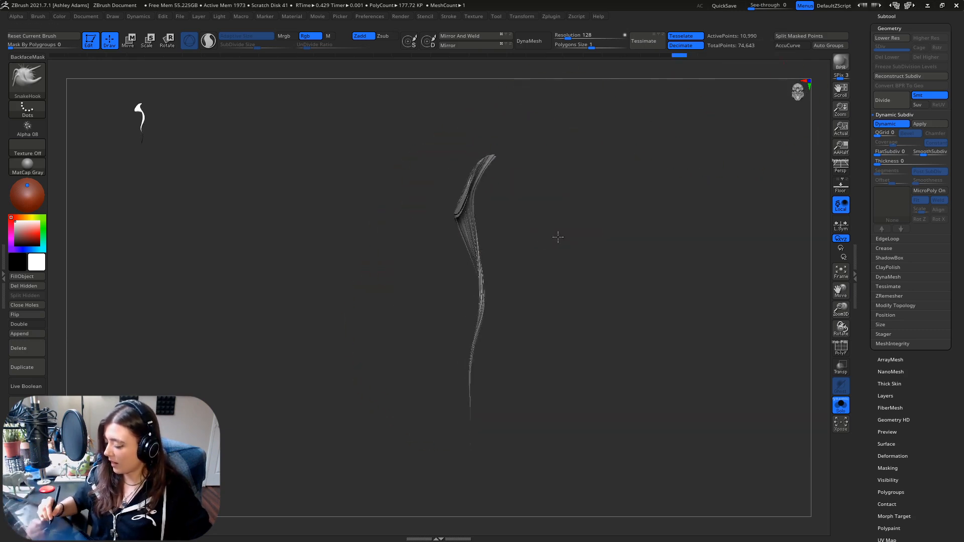
Step: Duplicate the strand subtool and nudge the copy sideways to layer the lock
click(128, 40)
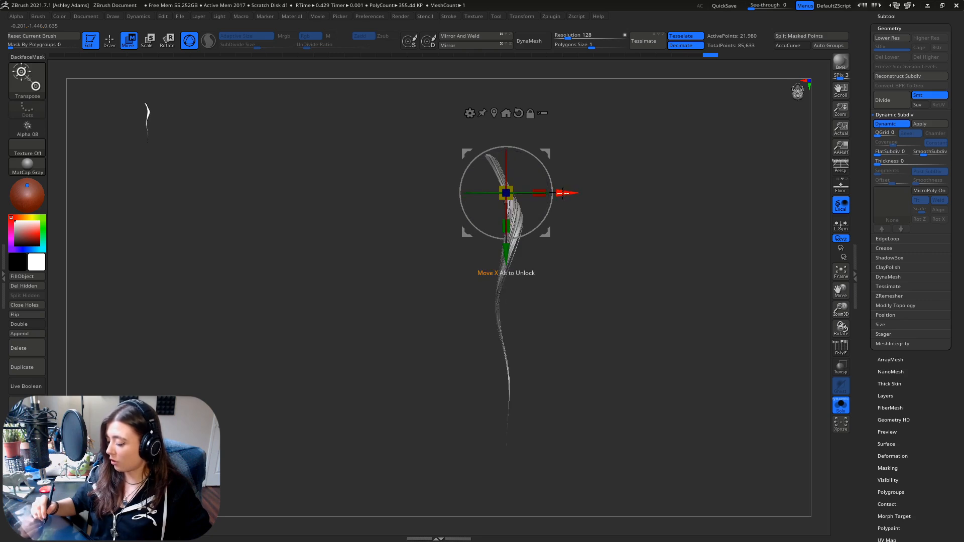
drag(542, 193, 553, 193)
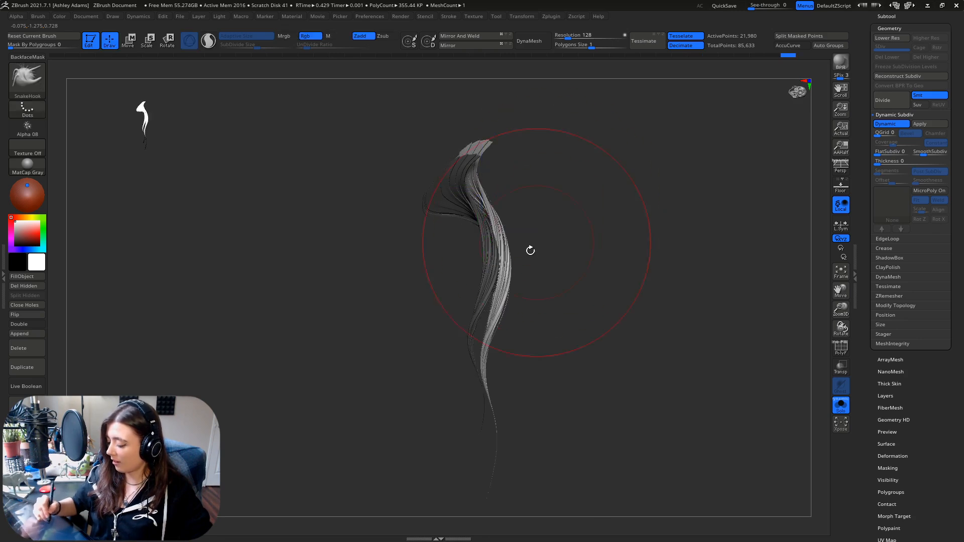
drag(529, 246, 508, 191)
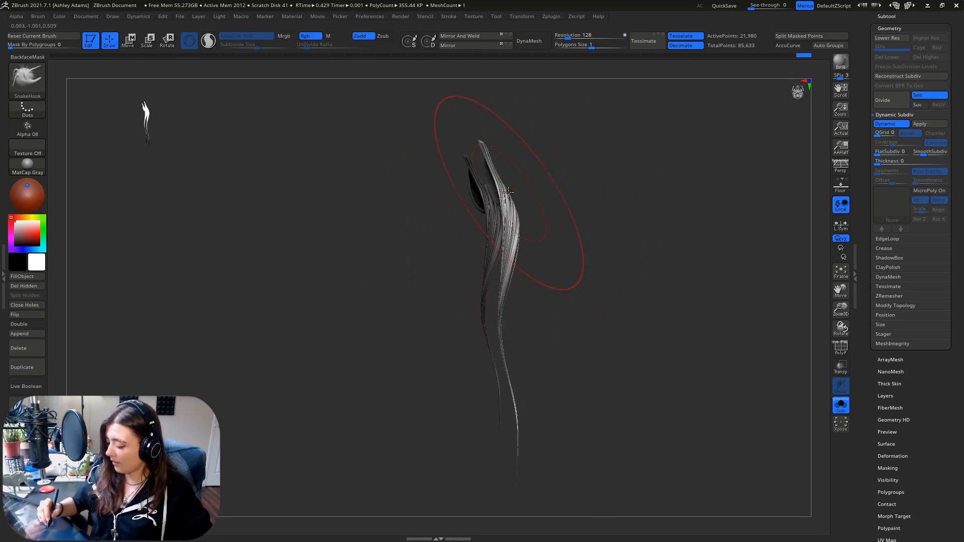